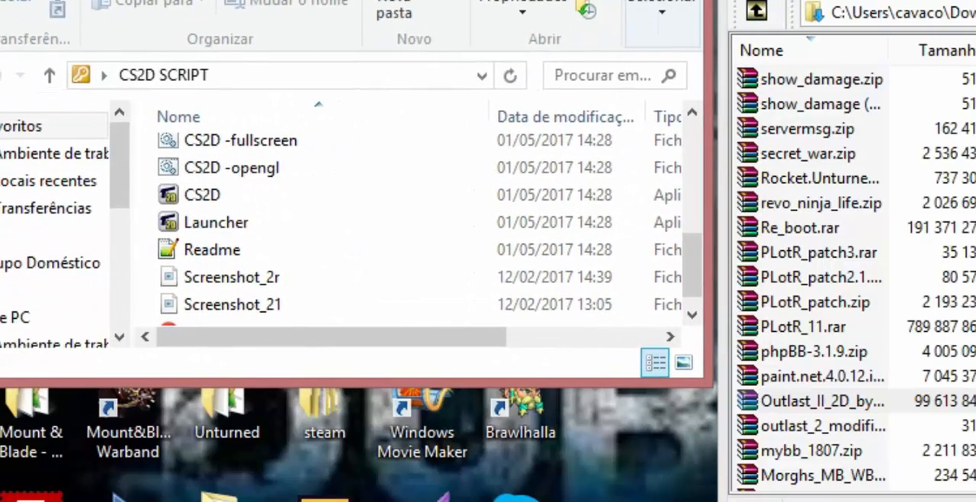
Select the Outlast_II_2D_by_Masea.rar archive in the CS2D SCRIPT folder.
{"action": "scroll", "scroll_direction": "down", "scroll_amount": 3}
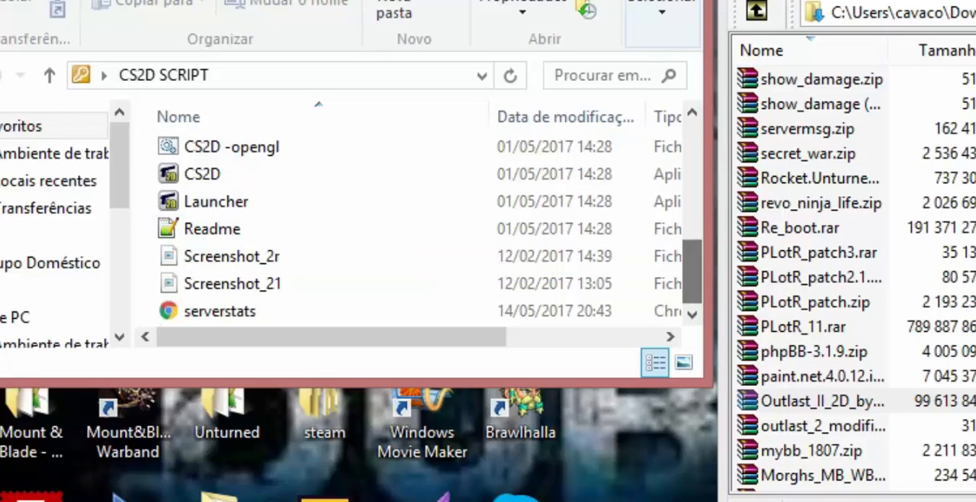
{"action": "left_click", "coordinate": [821, 400]}
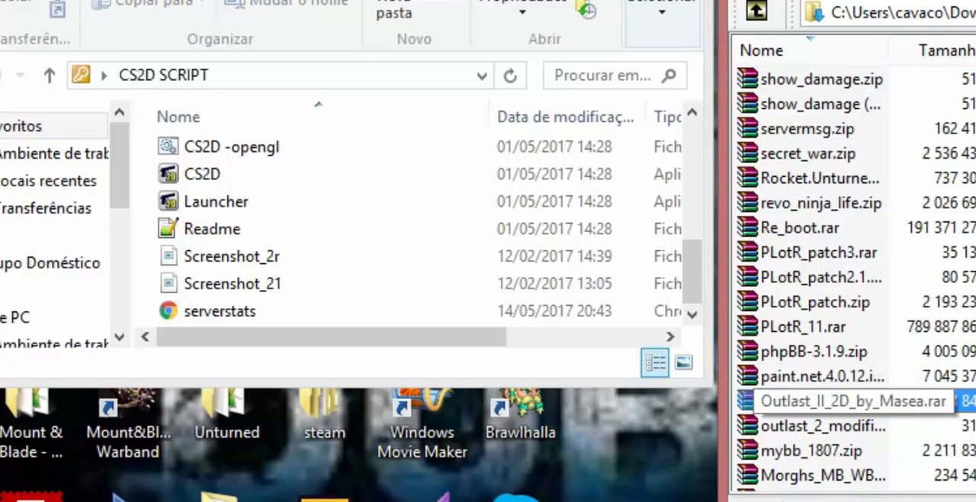
Extract the archive here, choosing 'Sim p/ Todos' to overwrite all existing files.
{"action": "left_click", "coordinate": [846, 401]}
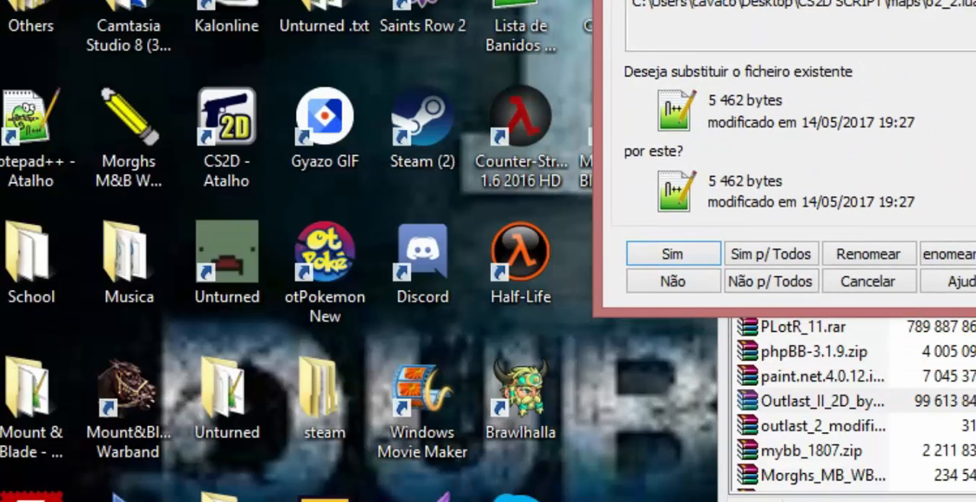
{"action": "left_click", "coordinate": [421, 389]}
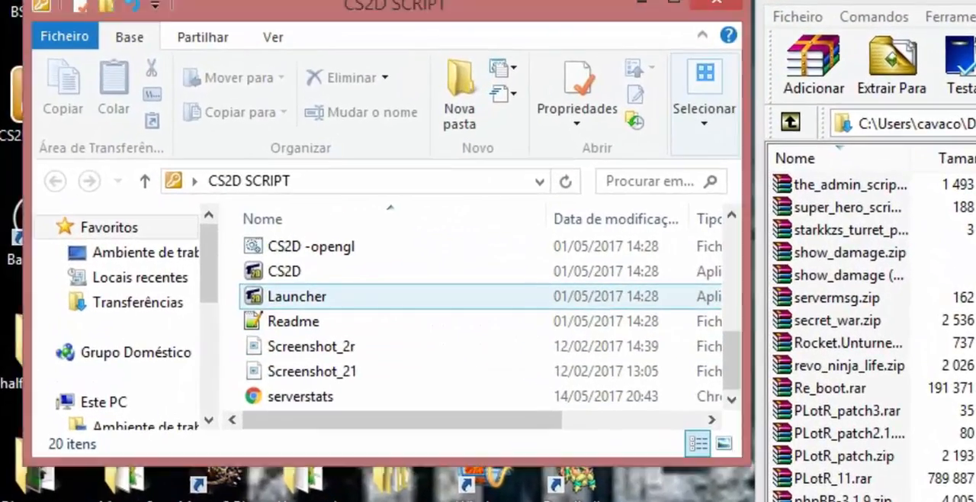
Launch CS2D from the Launcher at 850x480 (16:9, window only) resolution.
{"action": "double_click", "coordinate": [296, 296]}
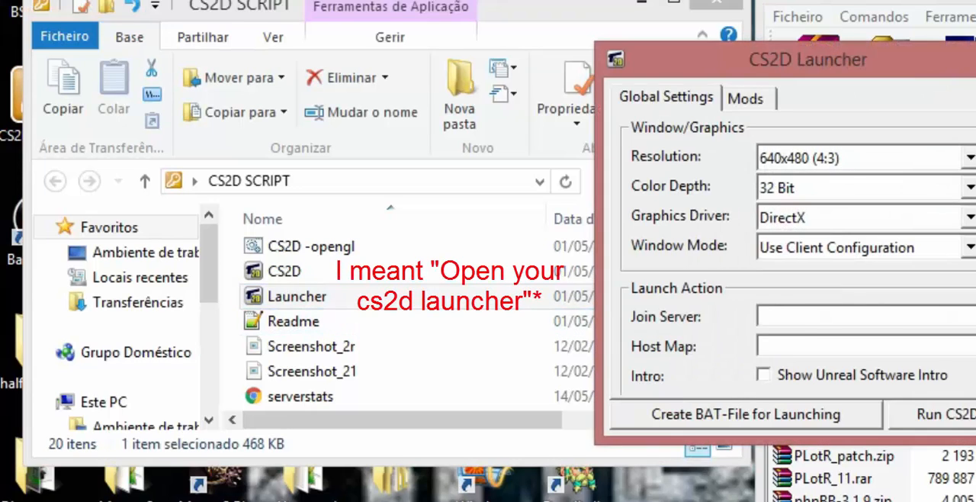
{"action": "left_click", "coordinate": [970, 157]}
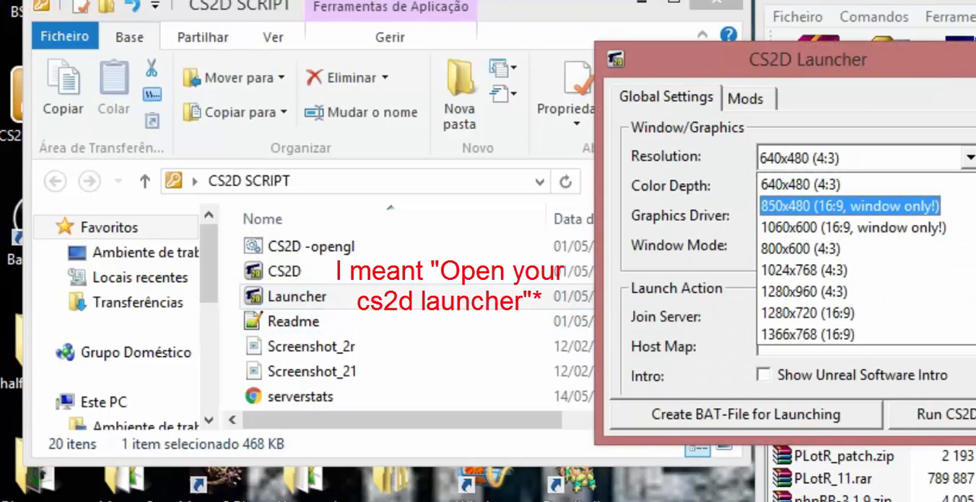
{"action": "left_click", "coordinate": [745, 97]}
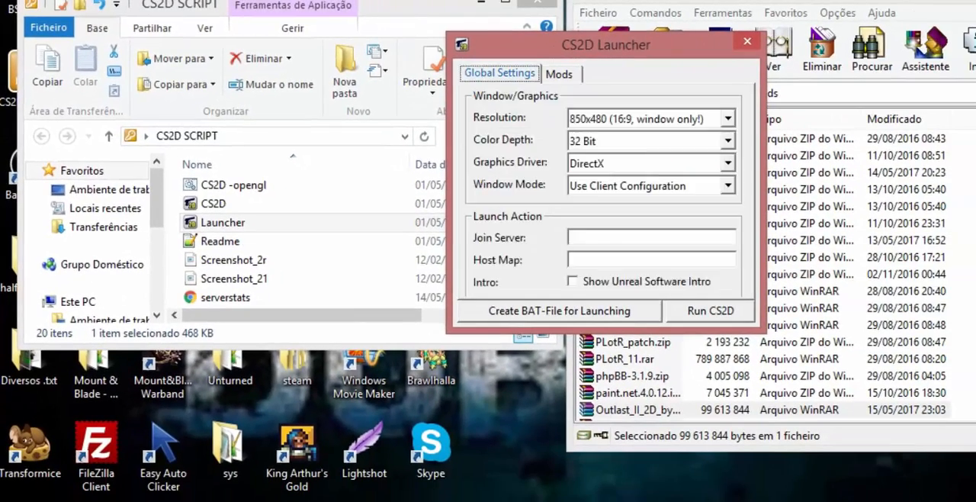
{"action": "left_click", "coordinate": [572, 280]}
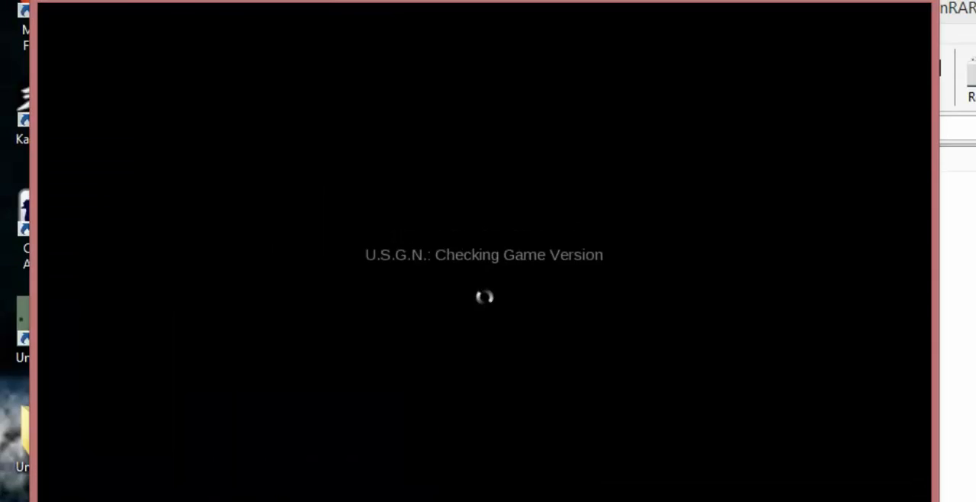
Create and start a New Game server, then join the Counter-Terrorist Forces.
{"action": "left_click", "coordinate": [91, 275]}
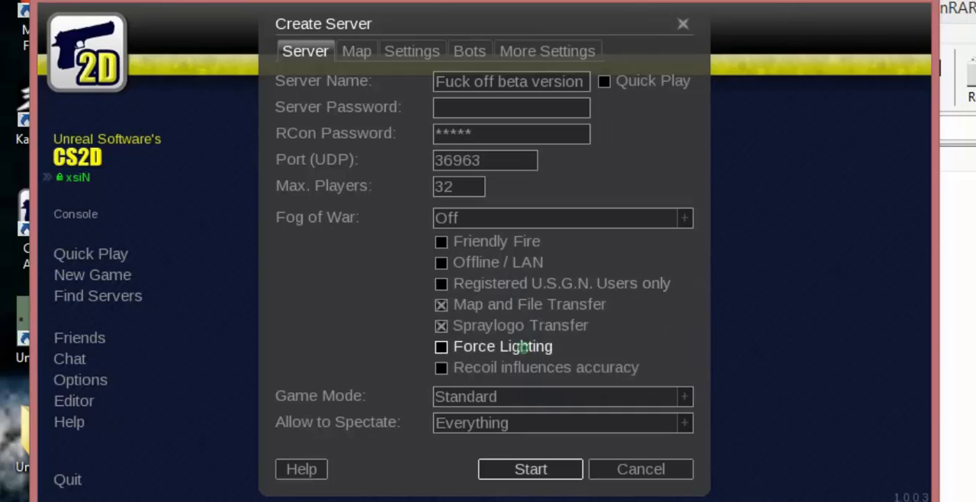
{"action": "left_click", "coordinate": [529, 468]}
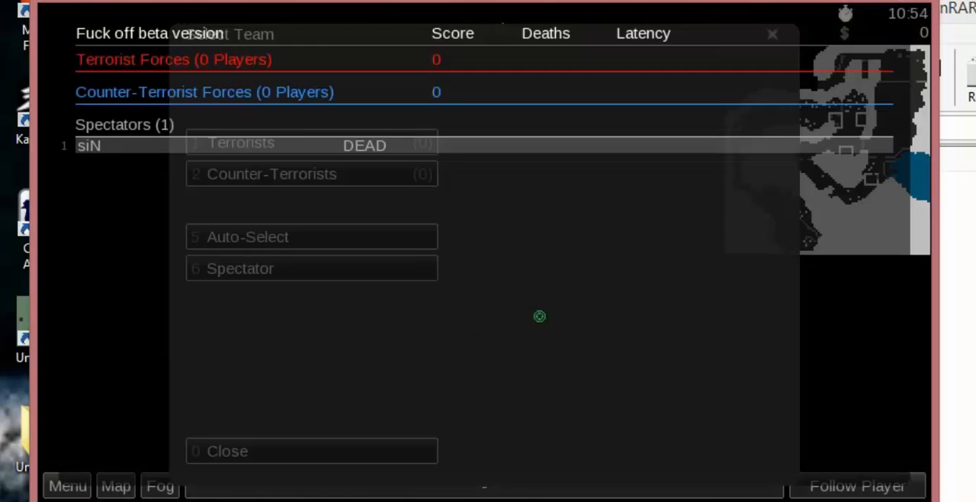
{"action": "left_click", "coordinate": [272, 173]}
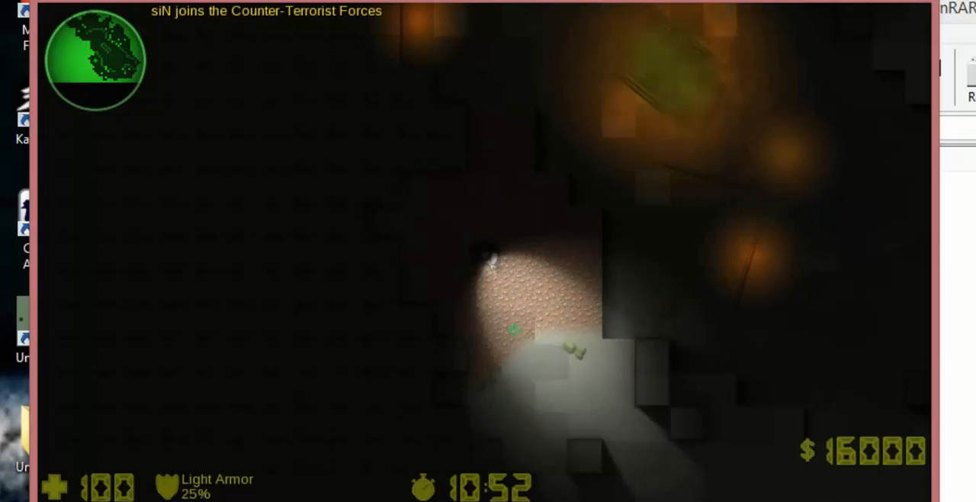